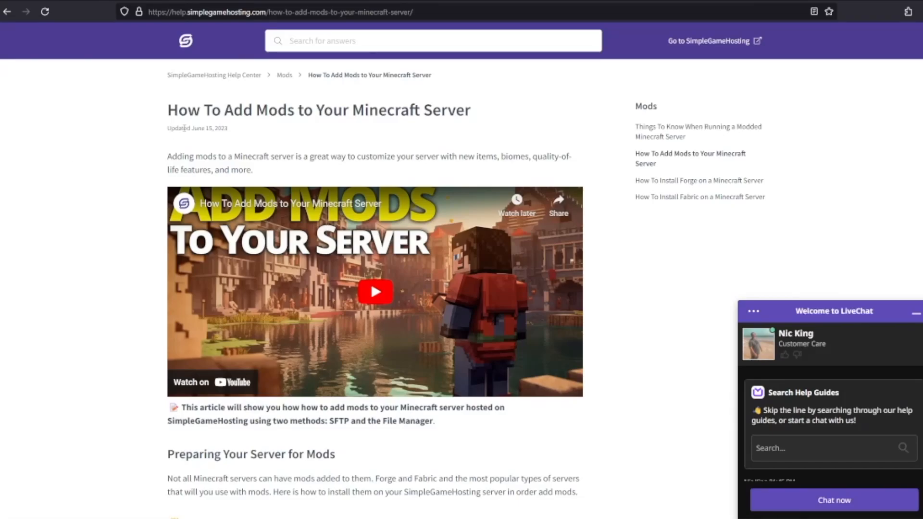
mouse_move(162, 145)
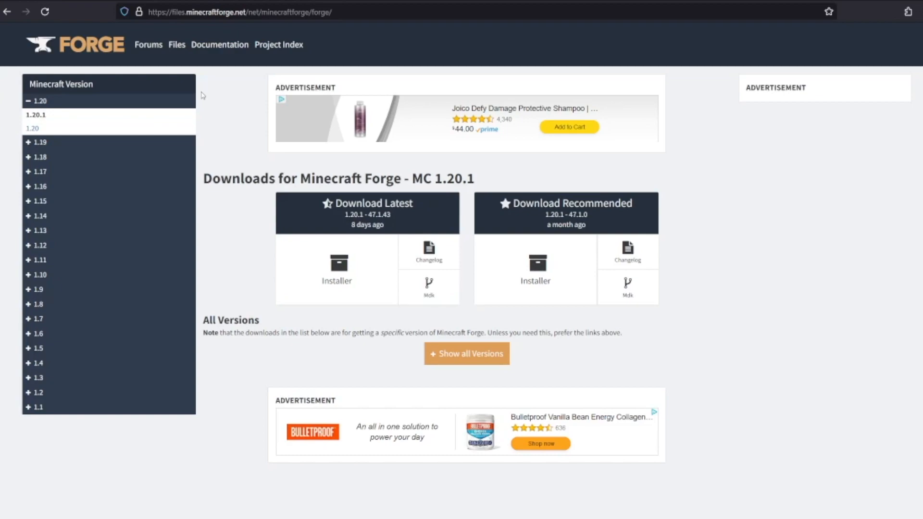
mouse_move(215, 185)
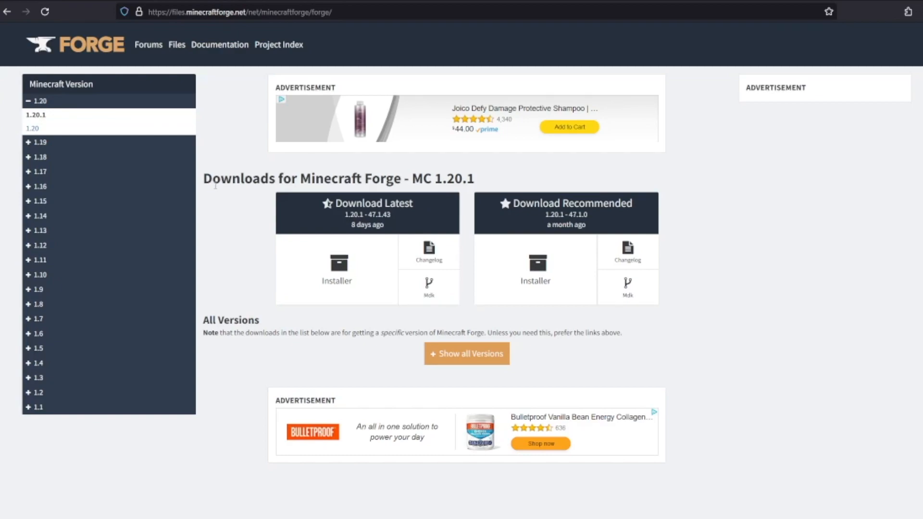
mouse_move(230, 108)
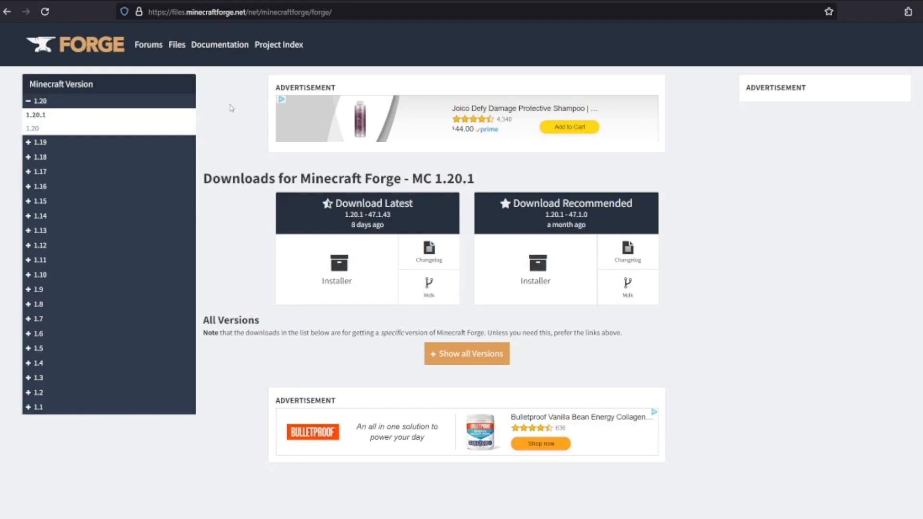
mouse_move(85, 115)
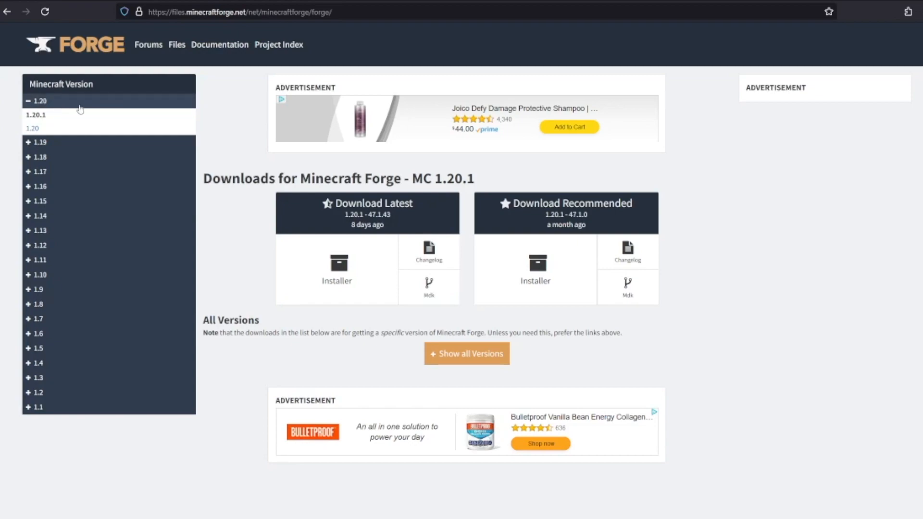
mouse_move(250, 128)
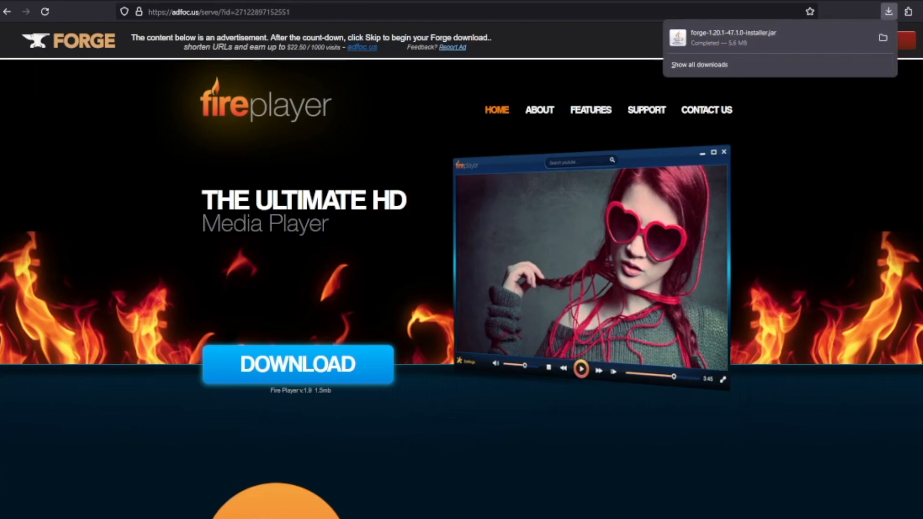
Step: Open the Just Enough Items (JEI) page from CurseForge's Minecraft mods and read its description
left_click(235, 11)
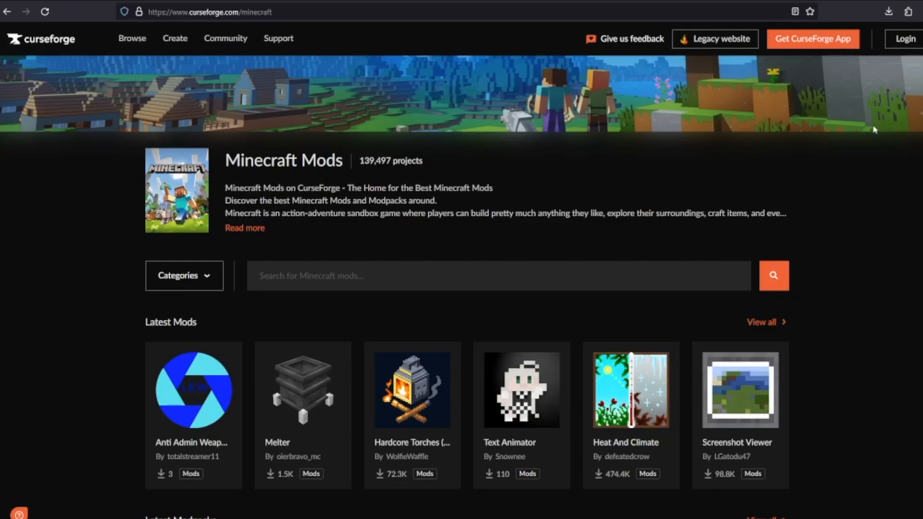
mouse_move(841, 176)
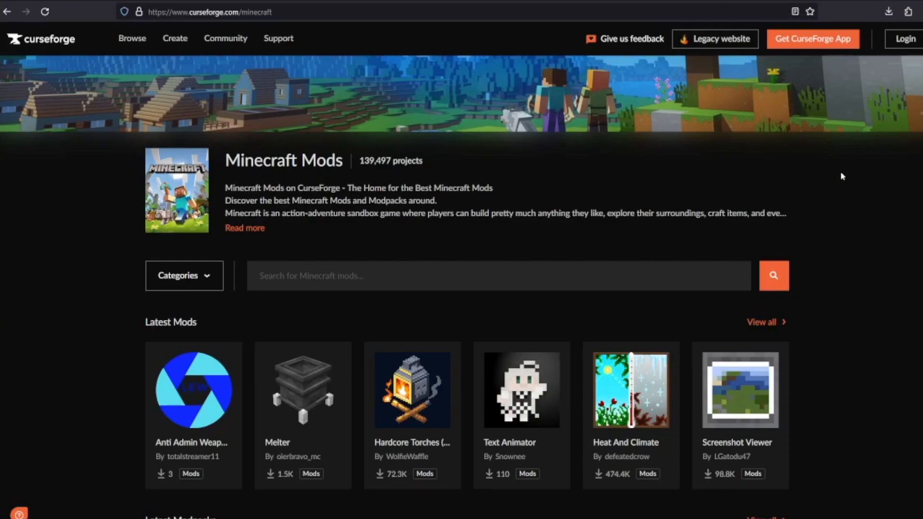
mouse_move(839, 172)
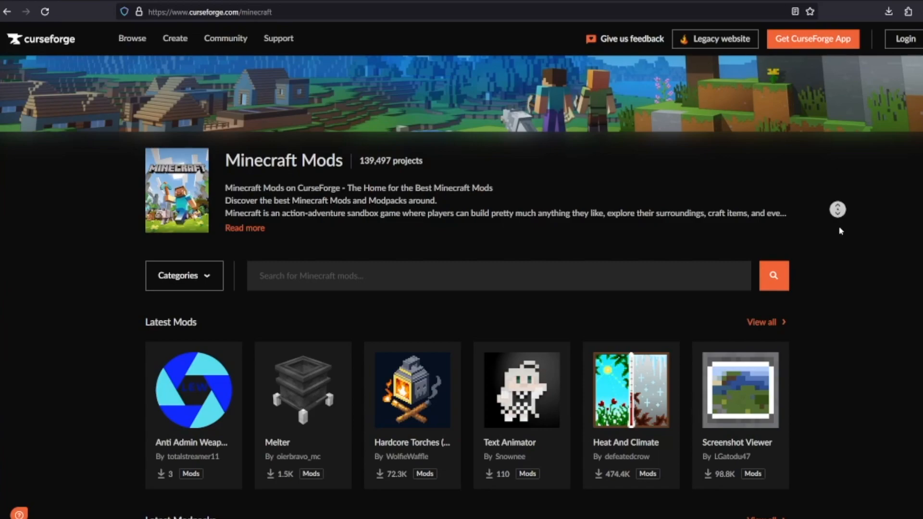
scroll("down", 3)
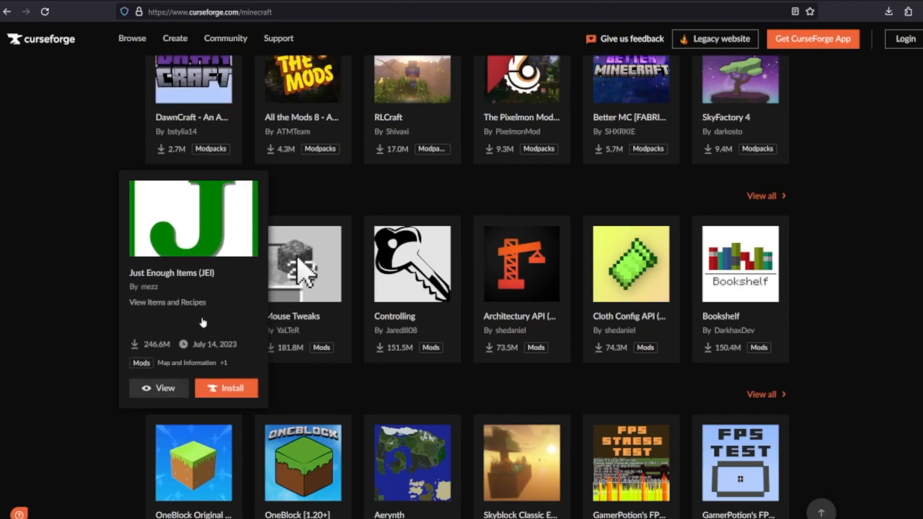
left_click(158, 388)
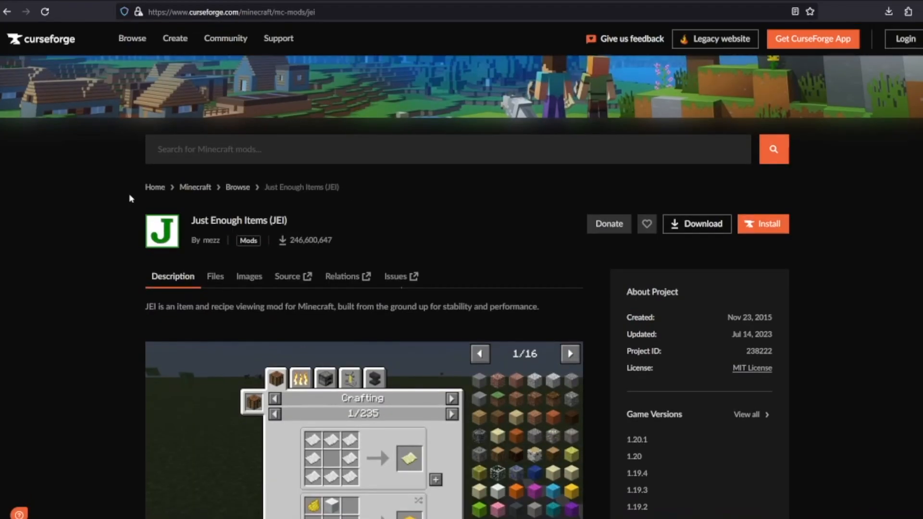
scroll("down", 3)
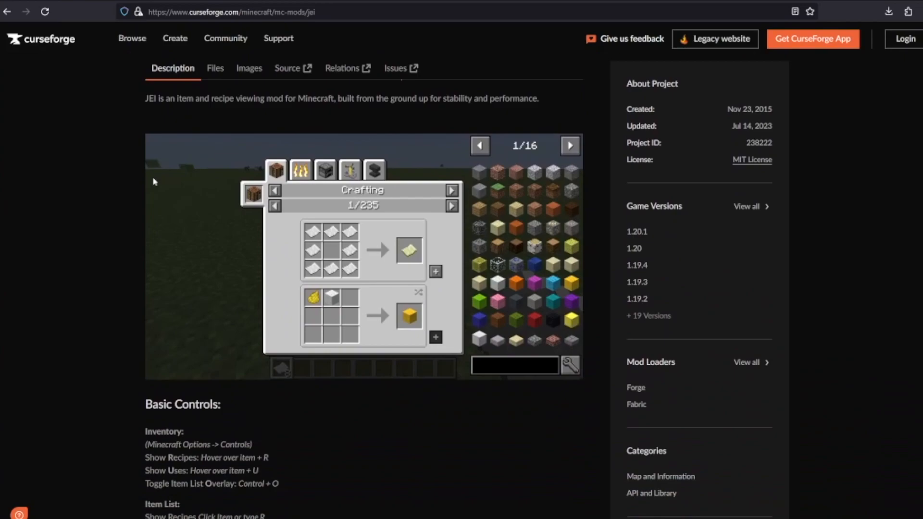
scroll("down", 3)
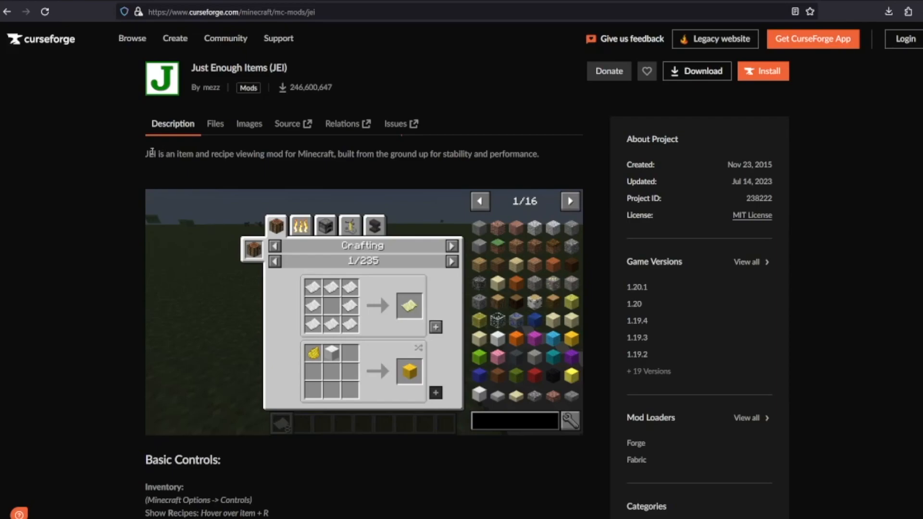
mouse_move(216, 163)
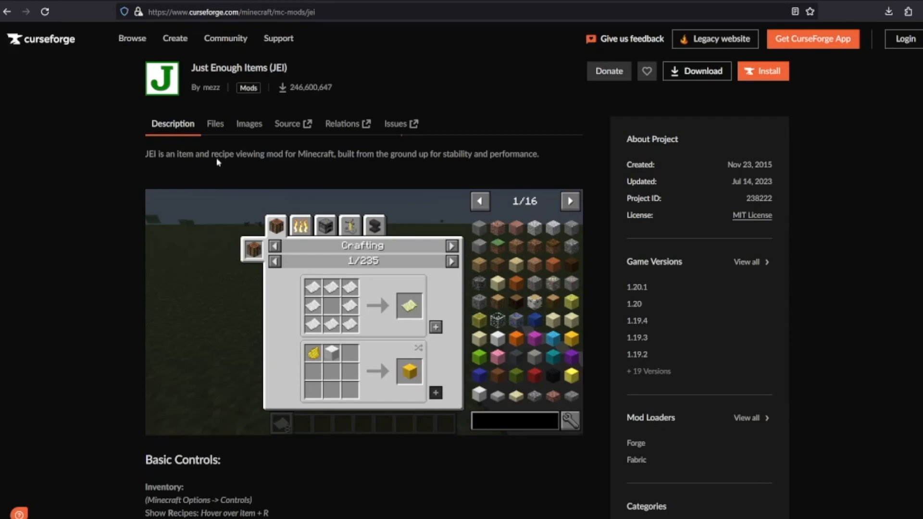
Step: Download jei-1.20.1-forge-15.2.0.23.jar from the JEI project's Files list
left_click(215, 123)
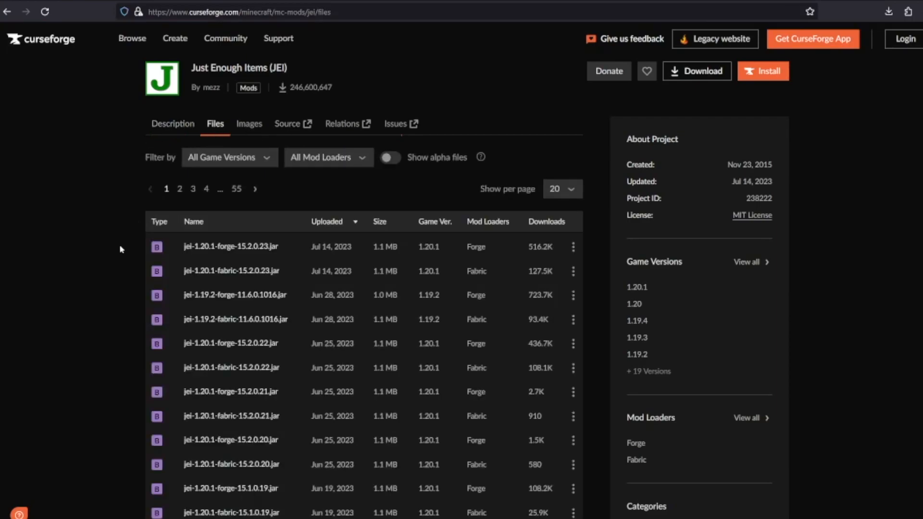
mouse_move(71, 233)
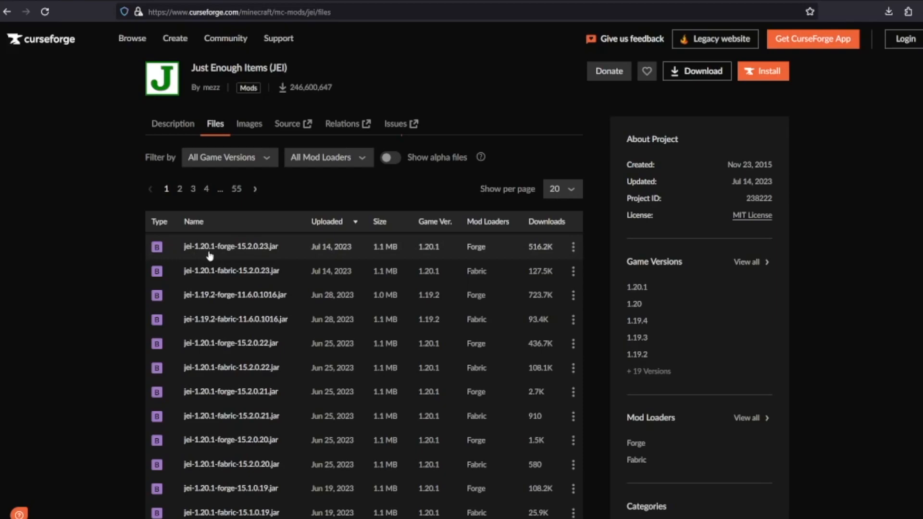
left_click(572, 246)
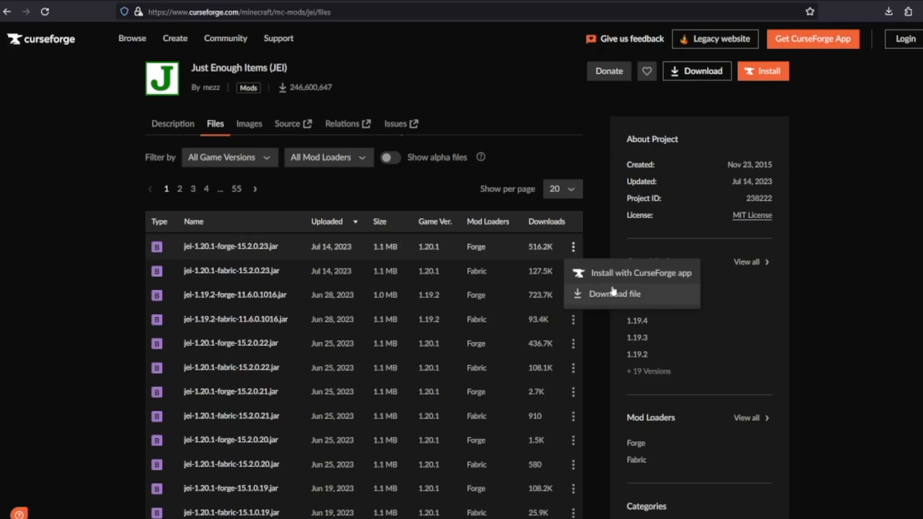
left_click(615, 293)
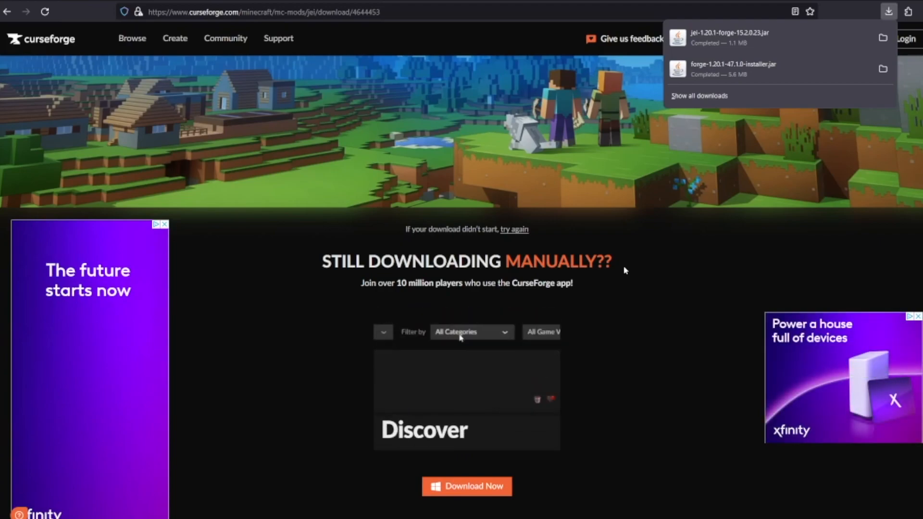
left_click(469, 331)
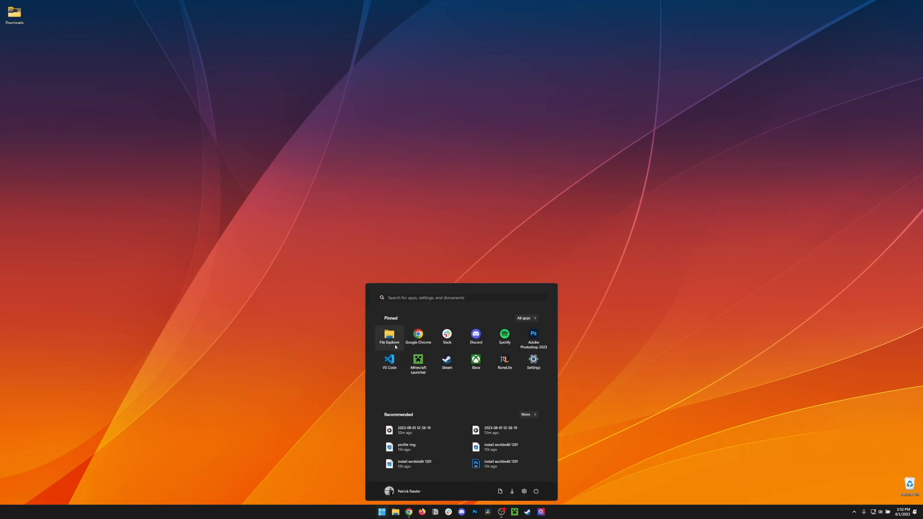
Step: Move the JEI jar and Forge 1.20.1 installer from Downloads onto the desktop
left_click(388, 336)
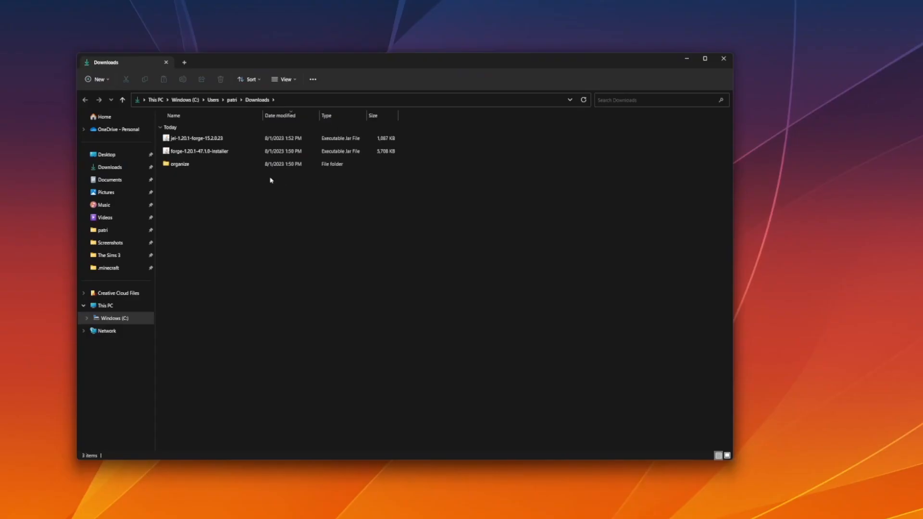
left_click(194, 138)
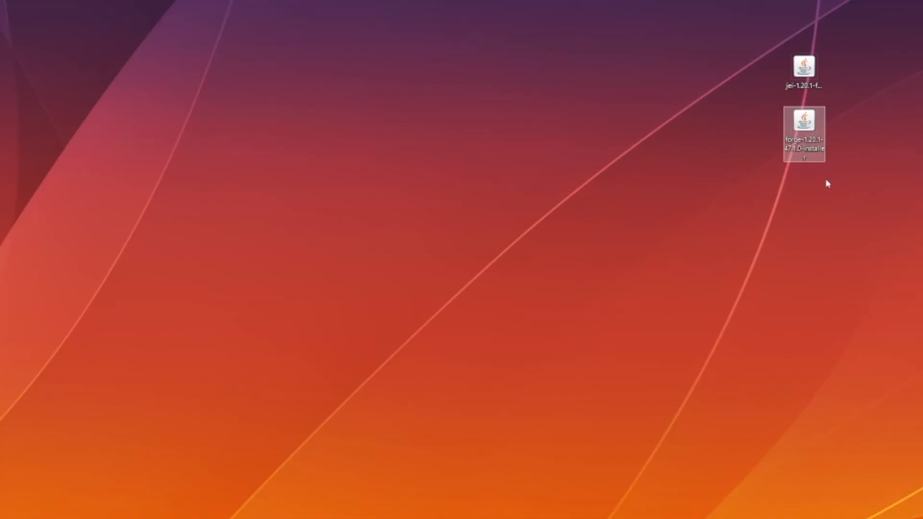
Step: Run the Forge 1.20.1 installer, install the client, and dismiss the success message
double_click(804, 120)
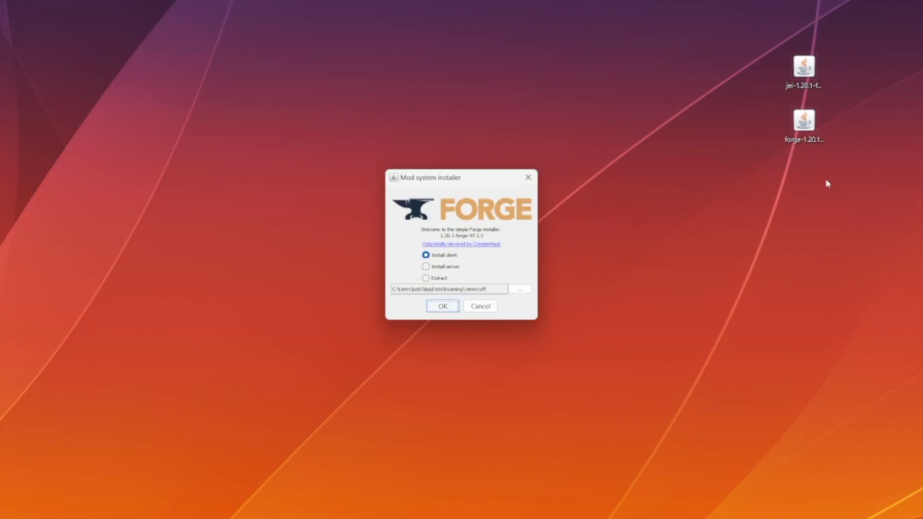
mouse_move(484, 178)
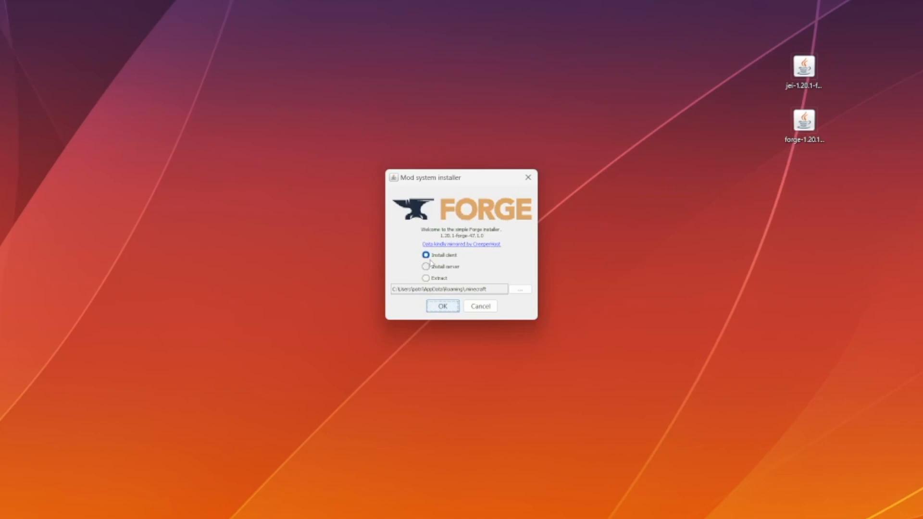
left_click(442, 306)
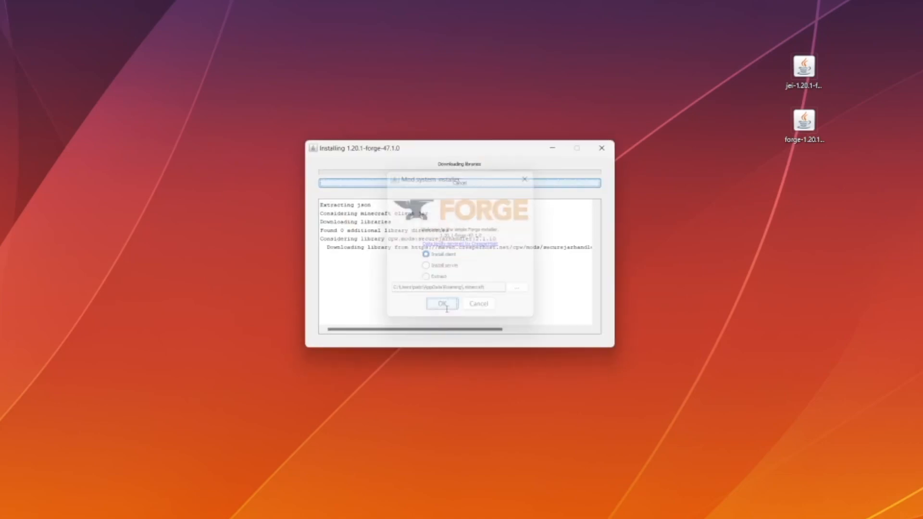
left_click(441, 303)
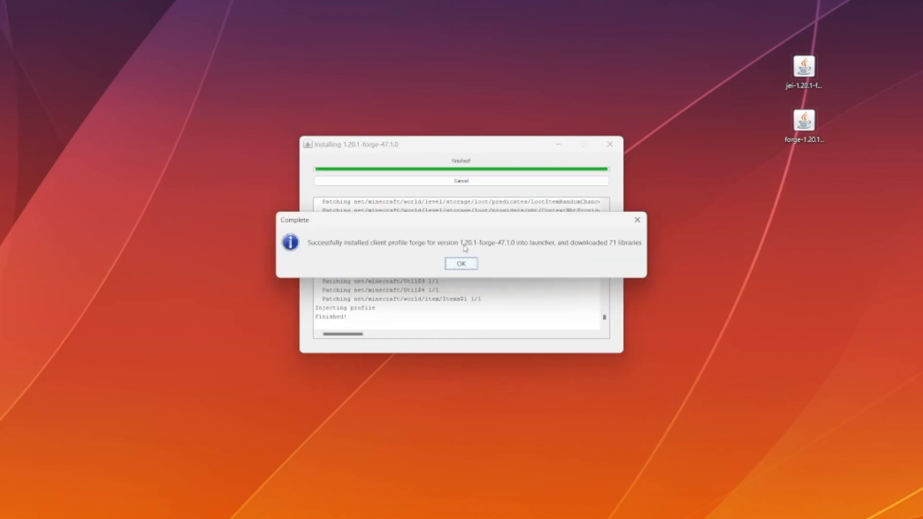
mouse_move(504, 243)
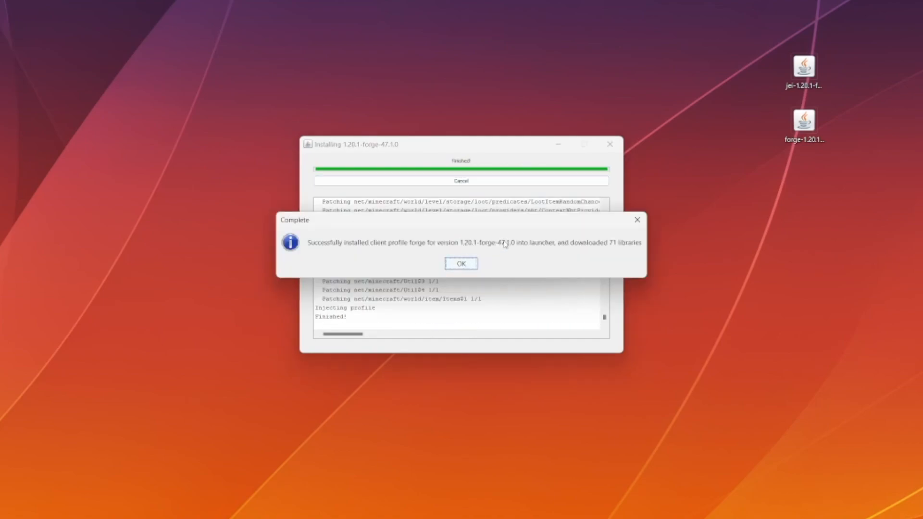
left_click(460, 263)
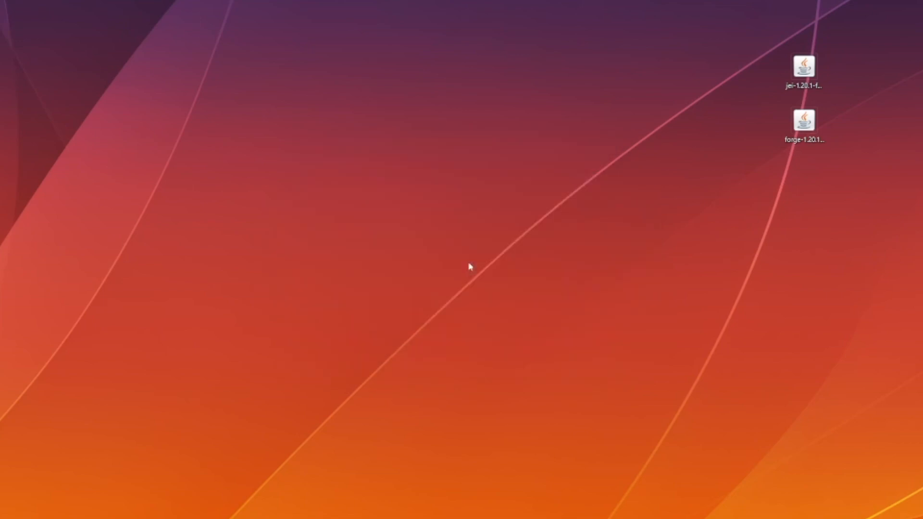
mouse_move(471, 264)
type("m")
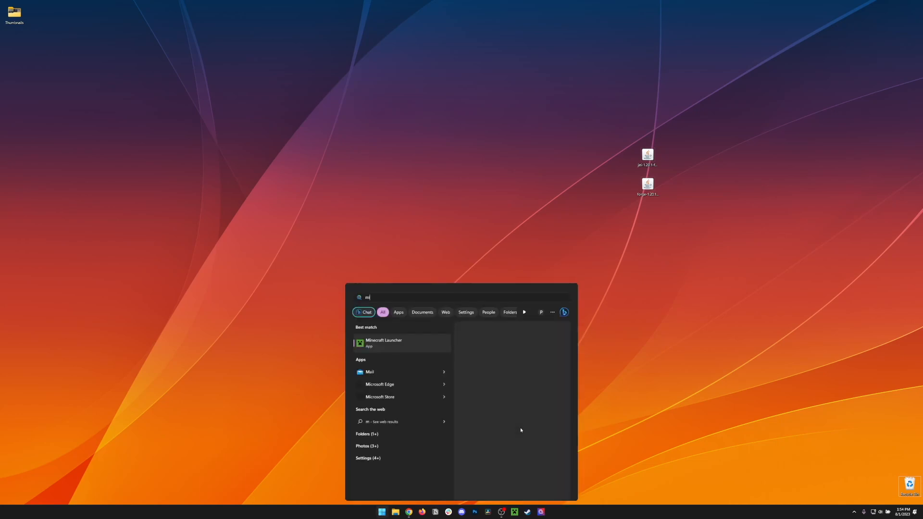
Step: Launch Minecraft Launcher, check the version dropdown, and view the Installations list
left_click(383, 342)
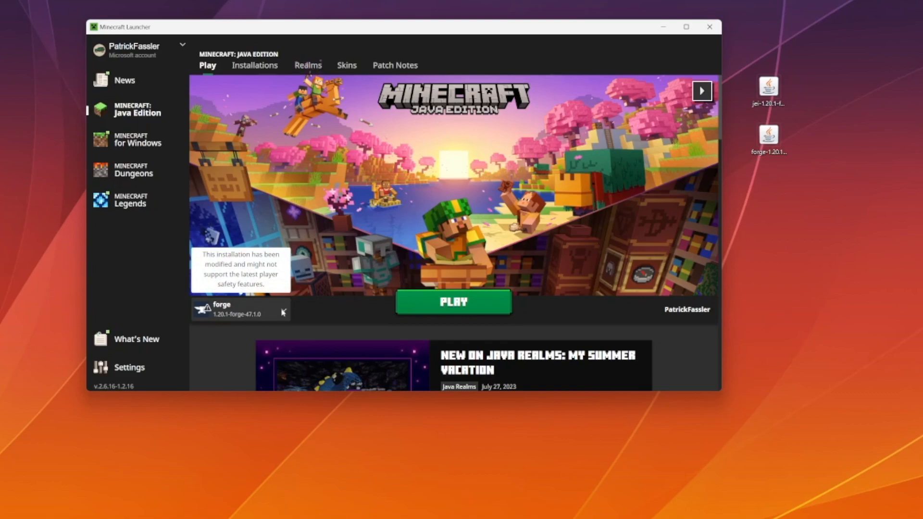
left_click(283, 310)
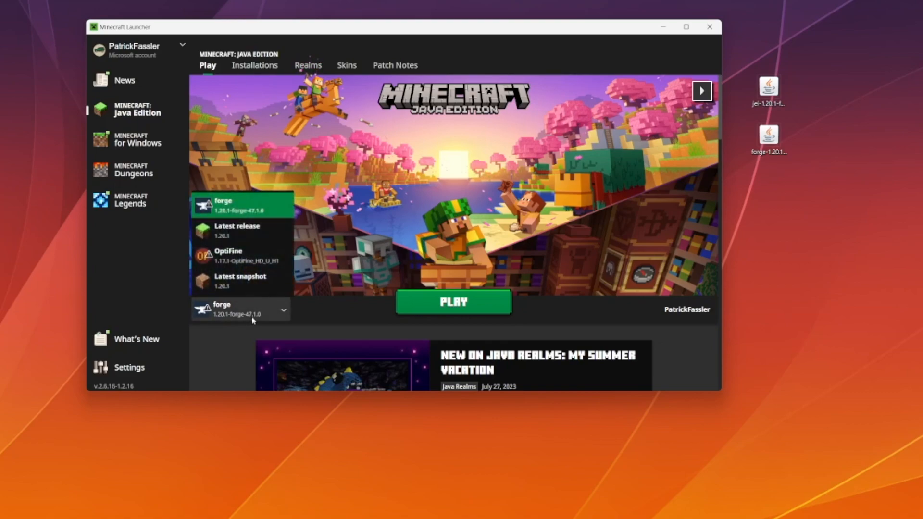
left_click(254, 65)
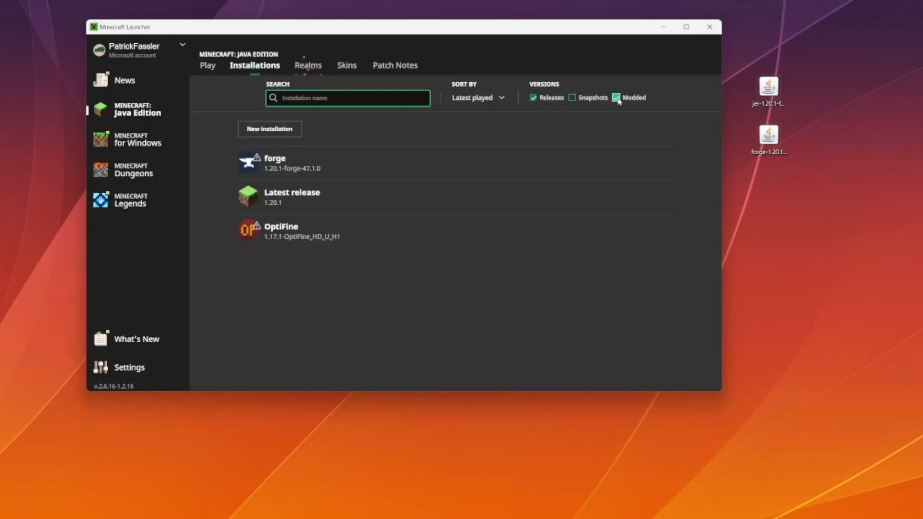
Step: Create an installation named forge using release 1.20.1-forge-47.1.0
left_click(269, 129)
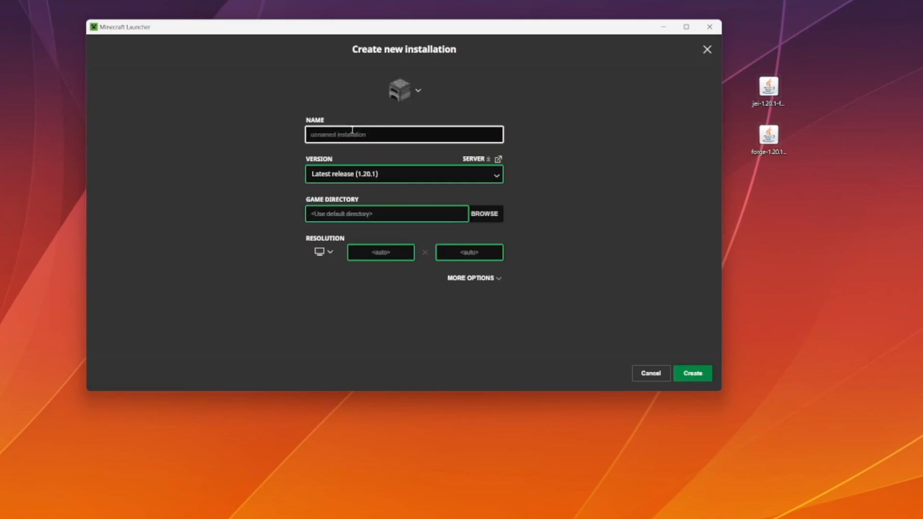
left_click(402, 174)
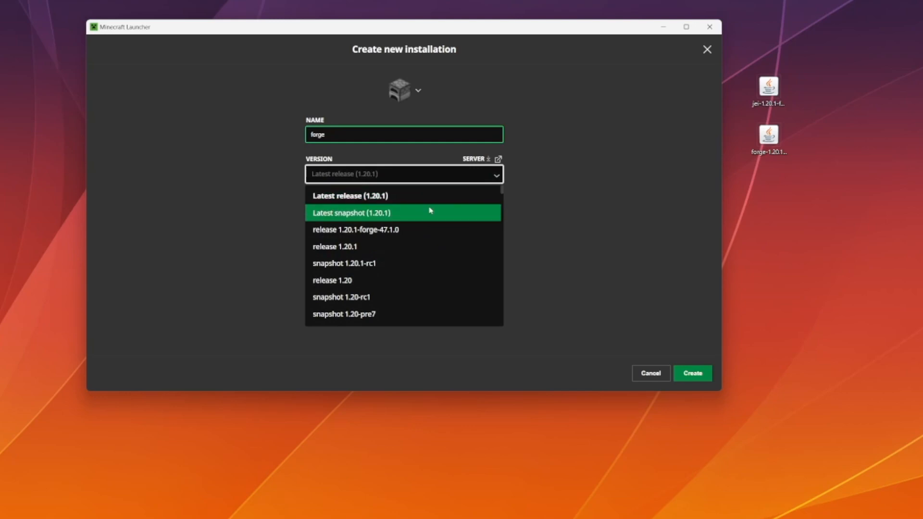
mouse_move(372, 230)
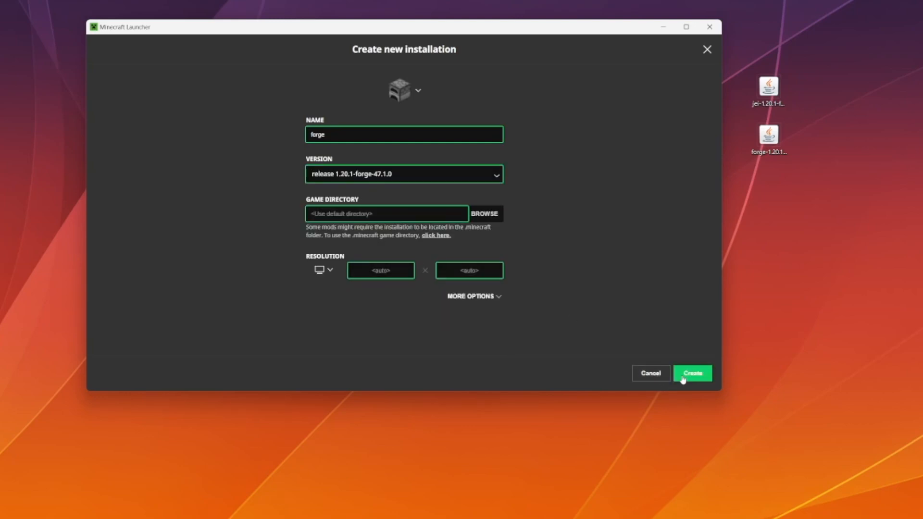
left_click(692, 373)
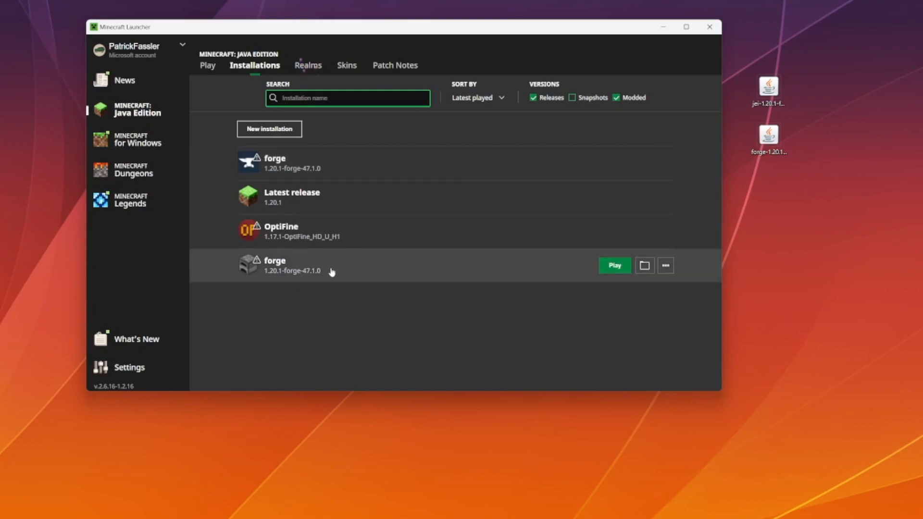
mouse_move(631, 144)
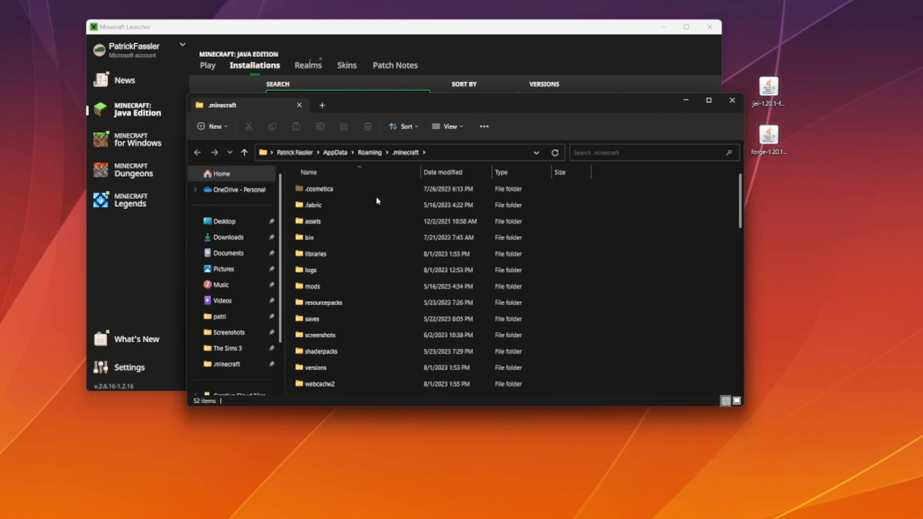
mouse_move(381, 289)
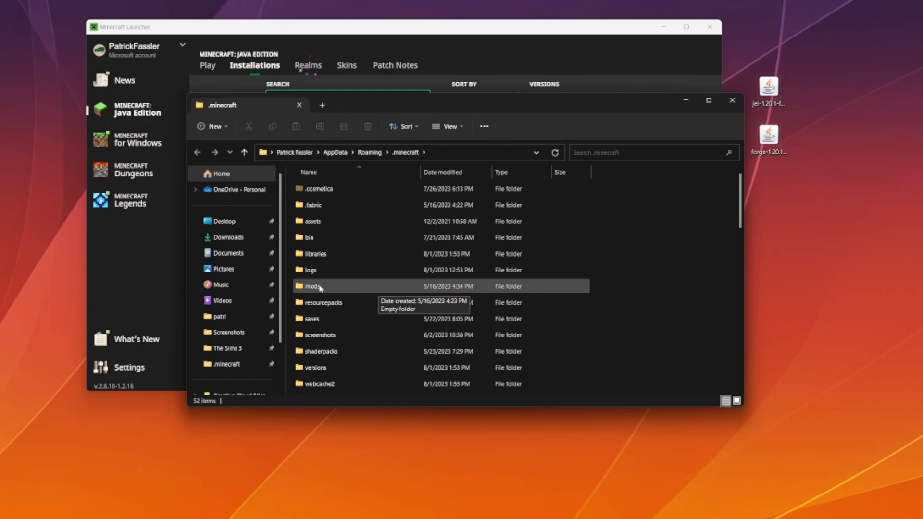
Step: Open the .minecraft mods folder and drop the JEI jar from the desktop into it
double_click(314, 286)
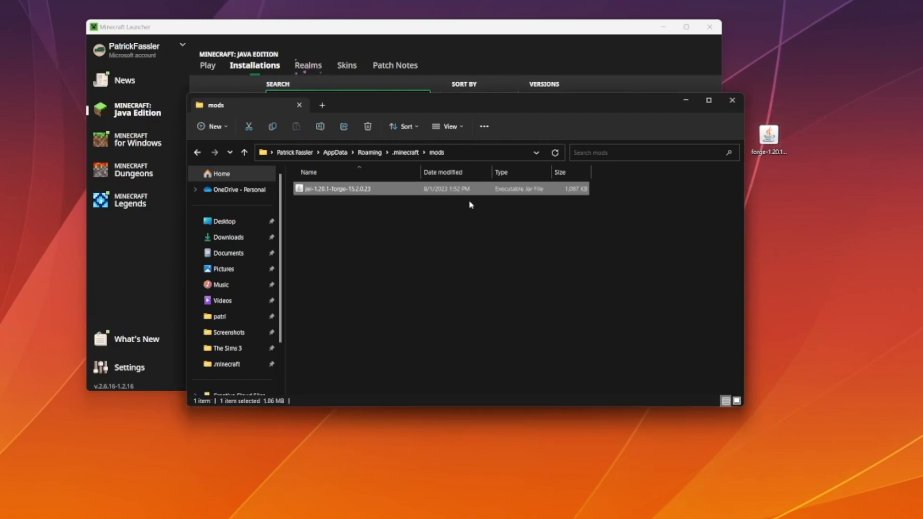
mouse_move(155, 264)
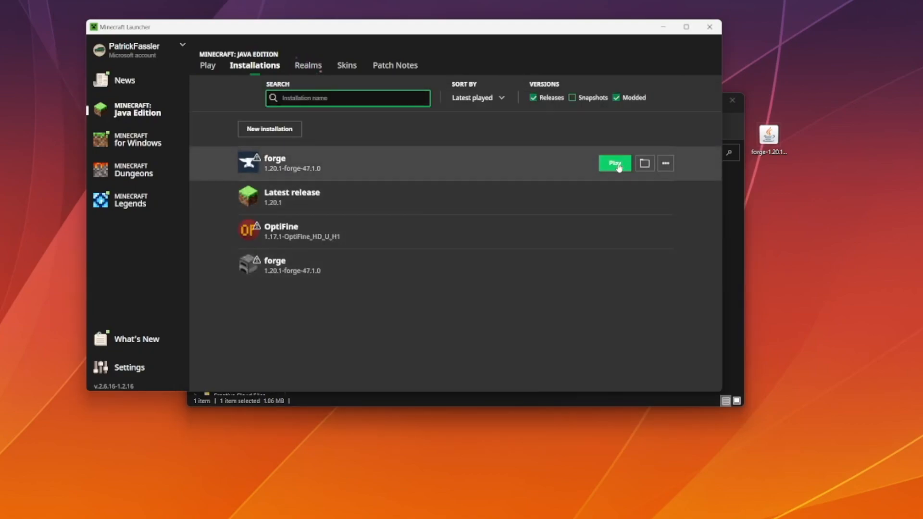
Step: Play the forge installation and accept the modded-installation risk warning
left_click(614, 163)
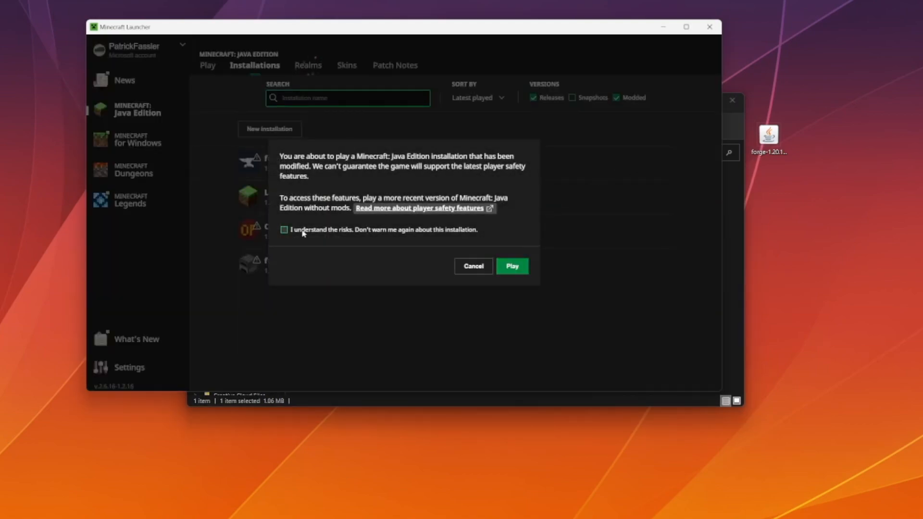
left_click(511, 265)
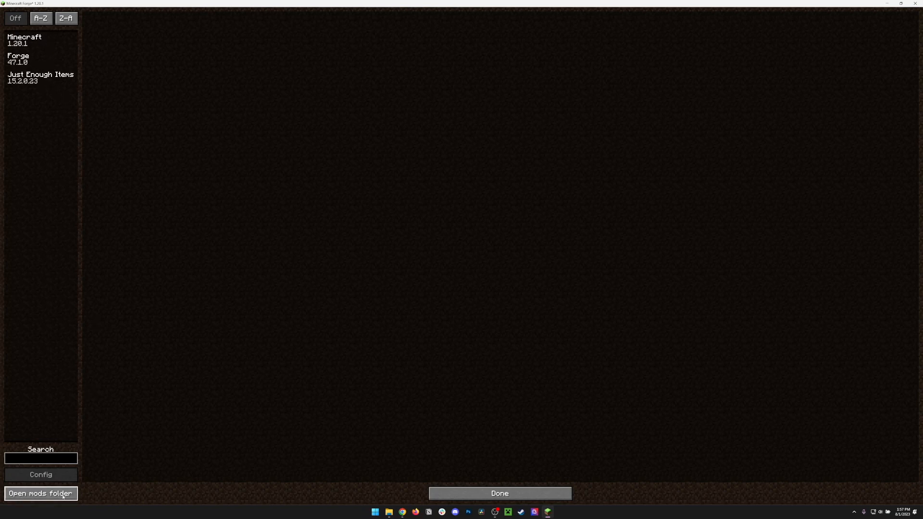
Step: Create the creative world New World JEI, open the inventory, and page the JEI list
left_click(39, 493)
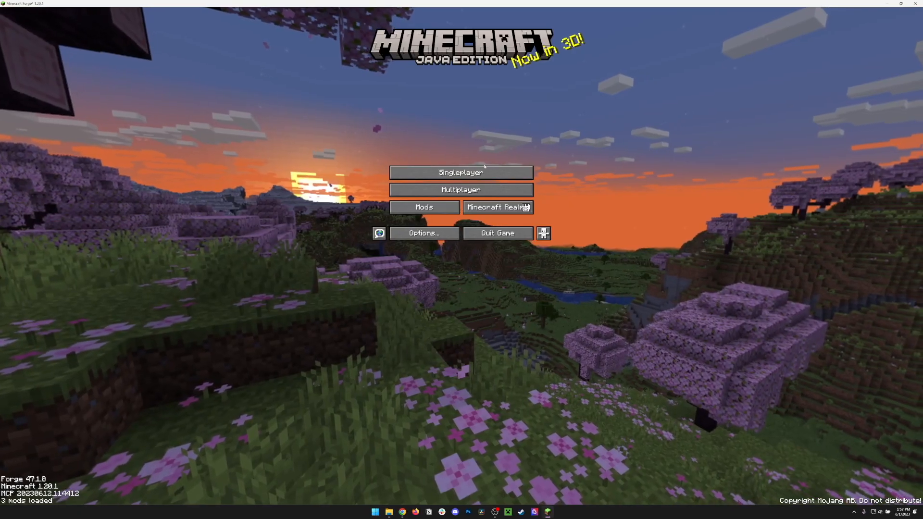
left_click(460, 172)
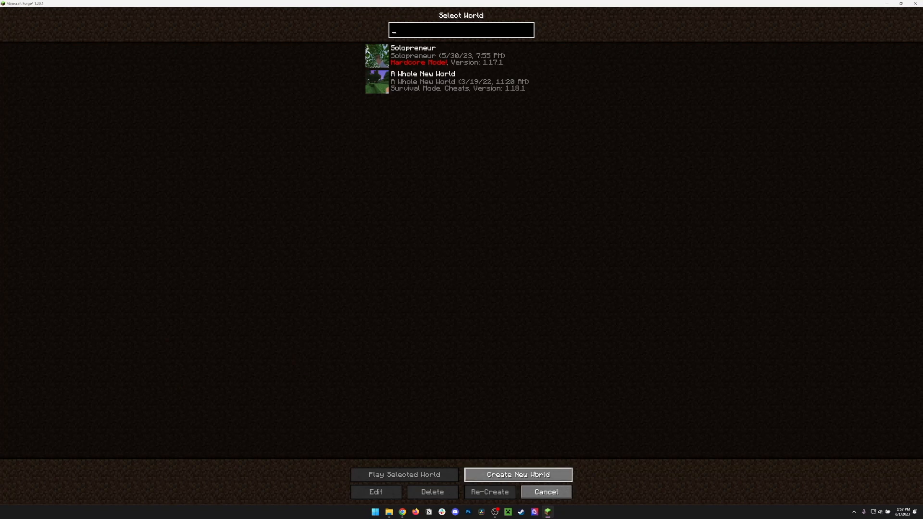
left_click(517, 475)
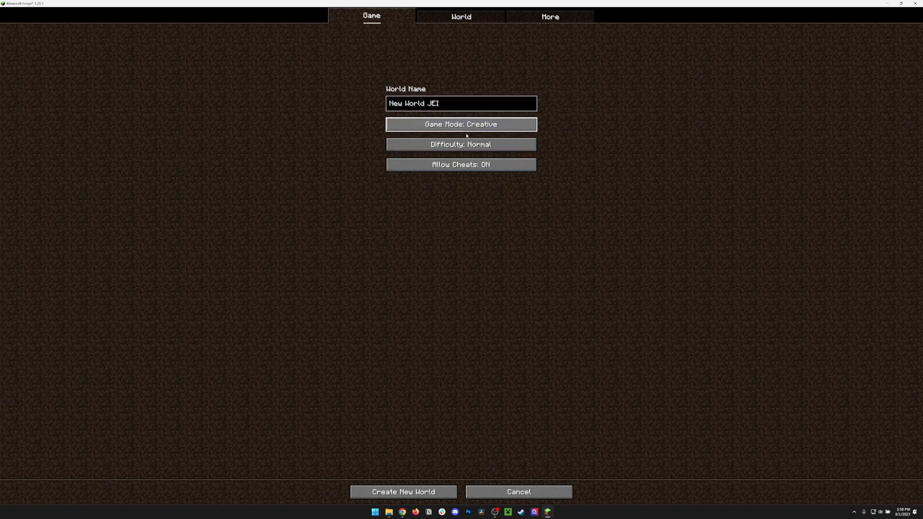
left_click(403, 491)
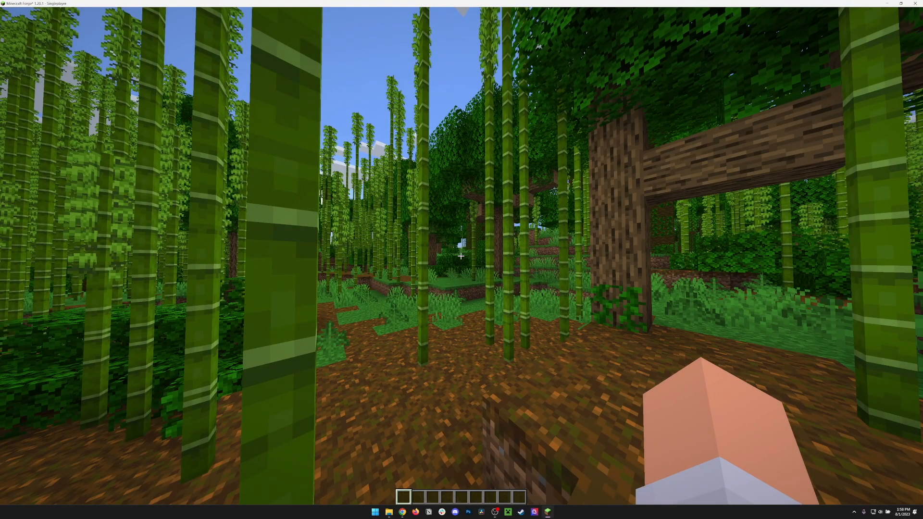
key("e")
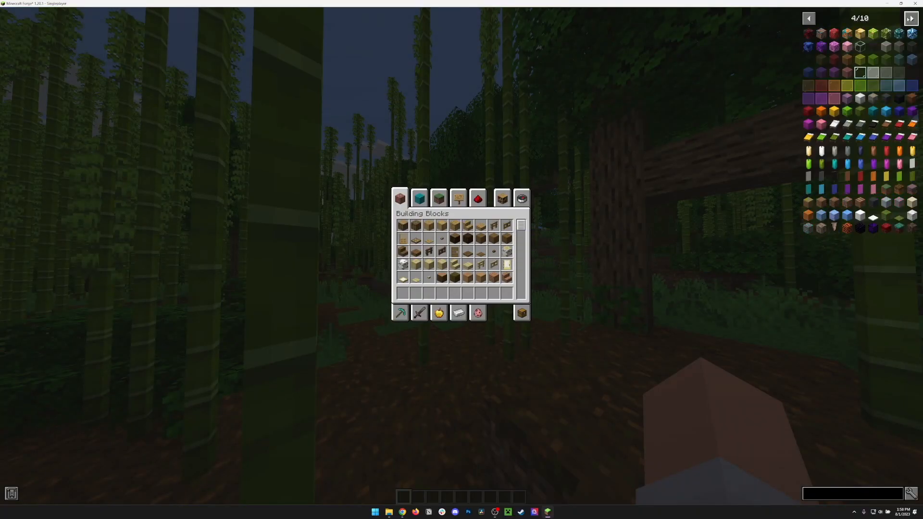
left_click(808, 18)
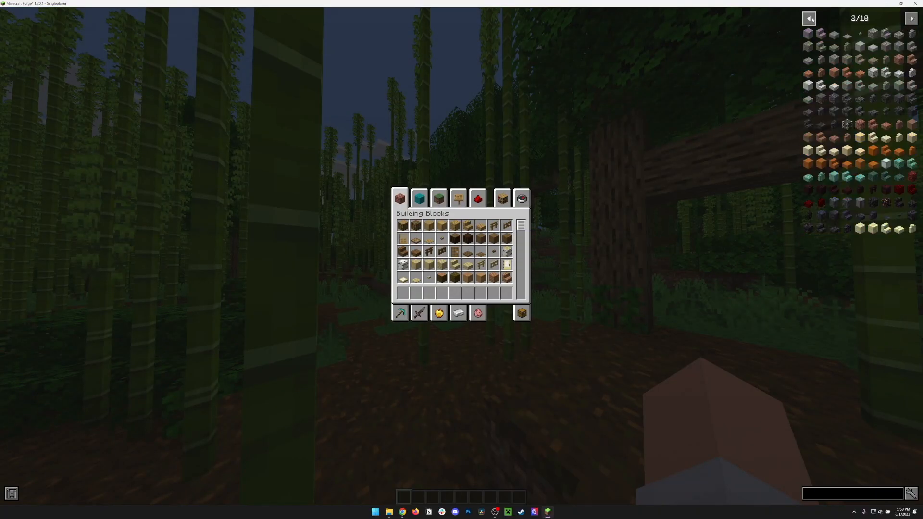